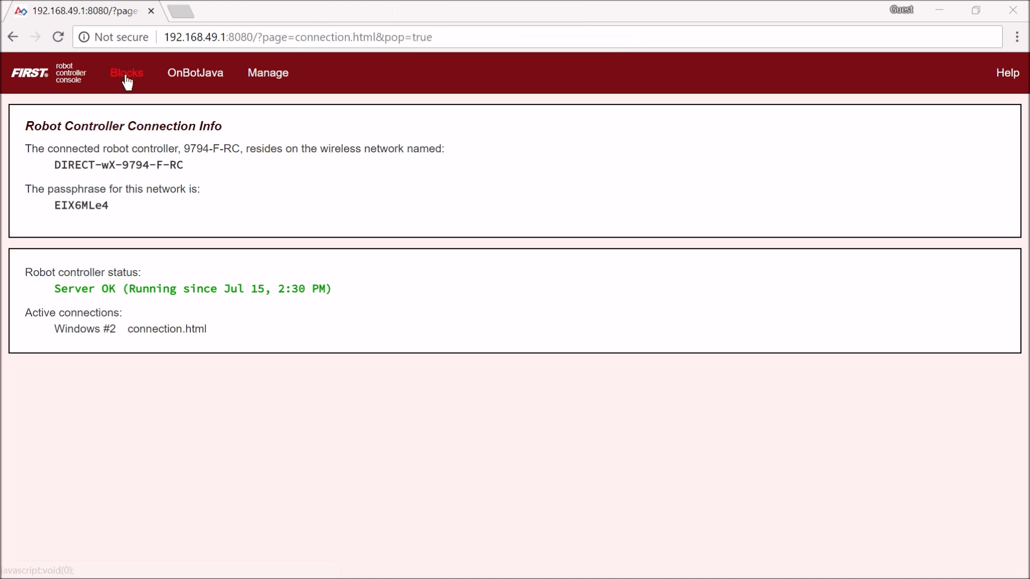
Step: Open the Toggle Test op mode from the Blocks list, then return to the list
left_click(127, 72)
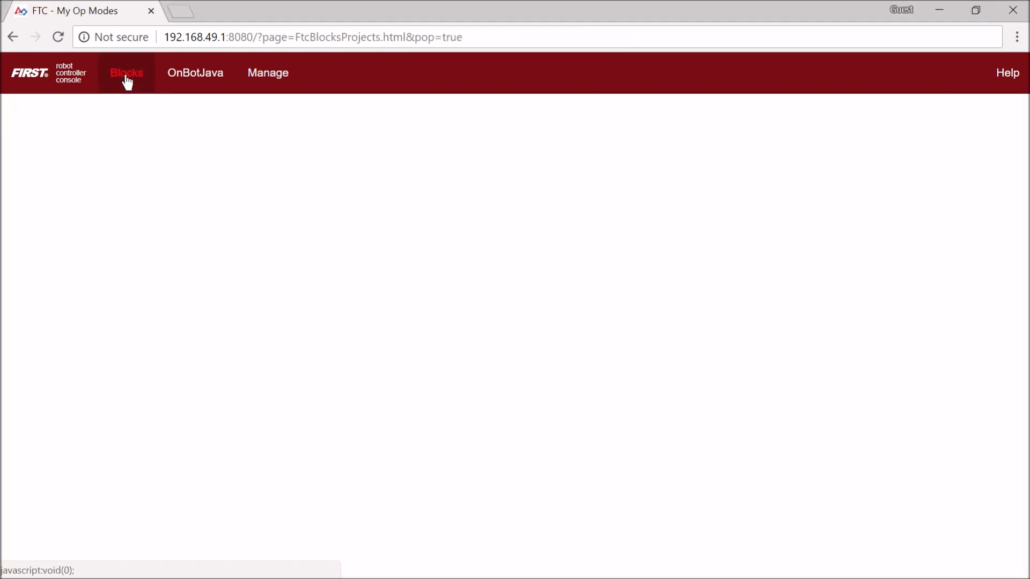
left_click(127, 72)
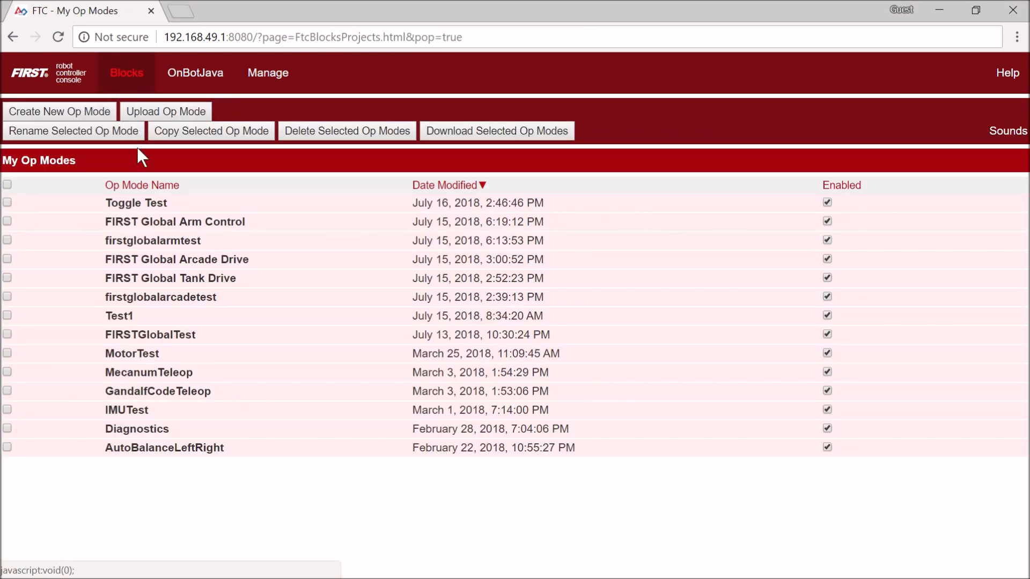
double_click(136, 202)
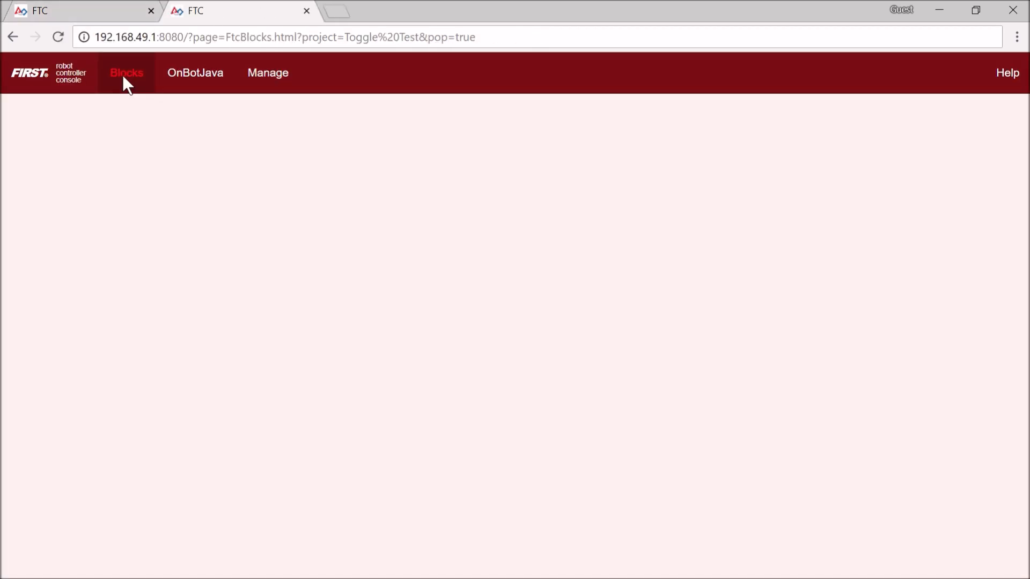
left_click(127, 72)
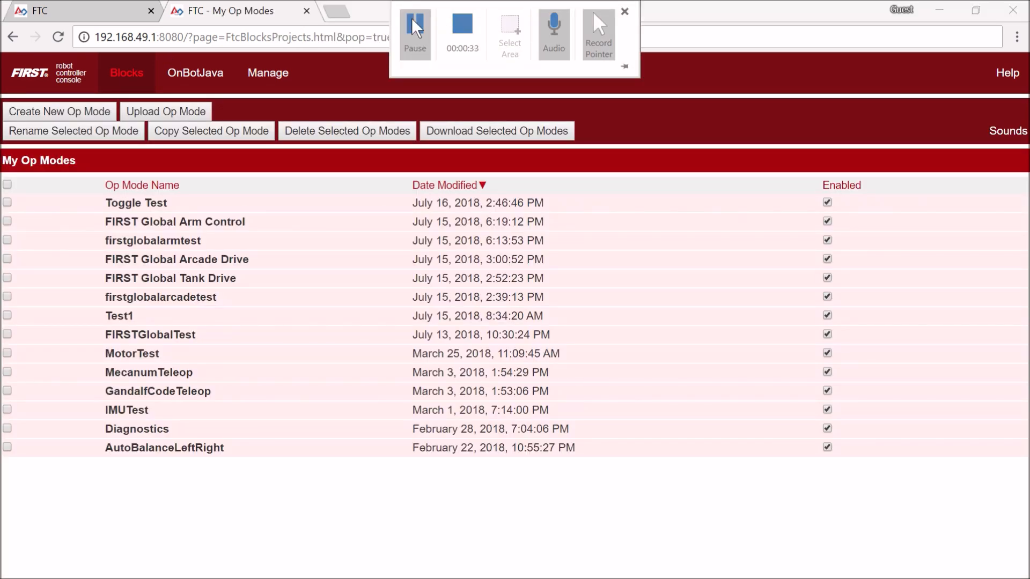
Step: Open FIRST Global Arm Control in another tab and return to the op mode list
left_click(623, 11)
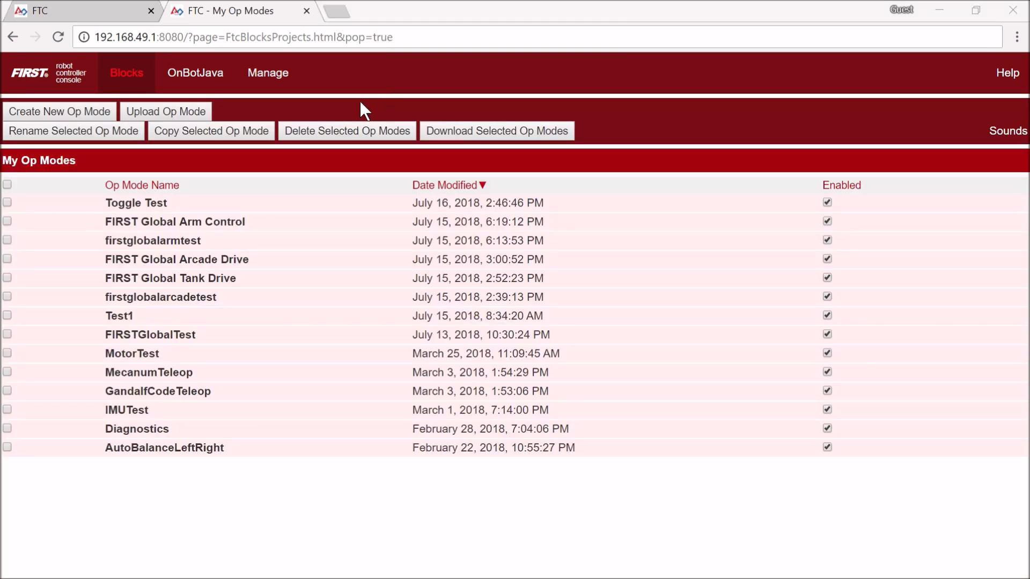
mouse_move(223, 229)
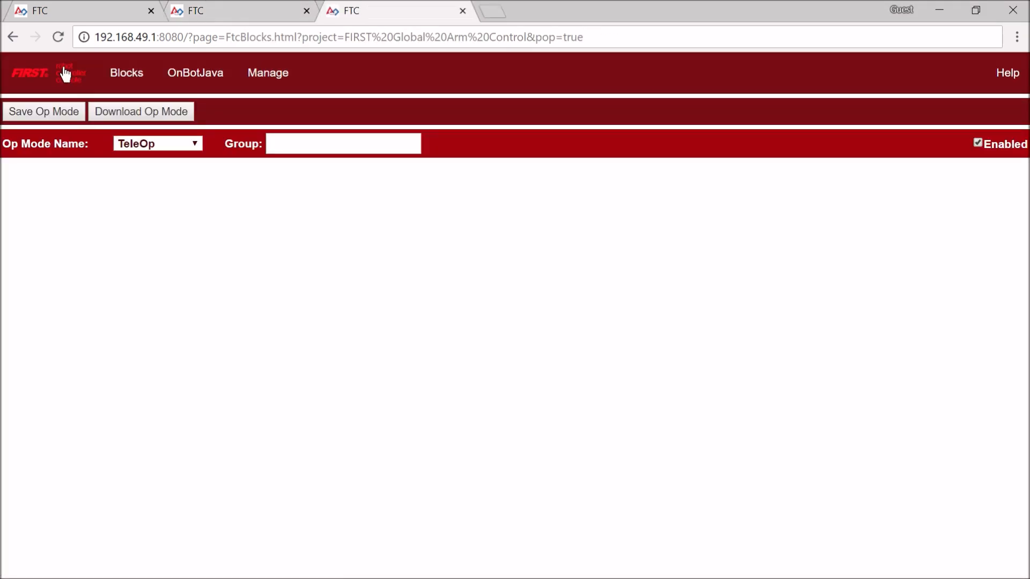
left_click(127, 72)
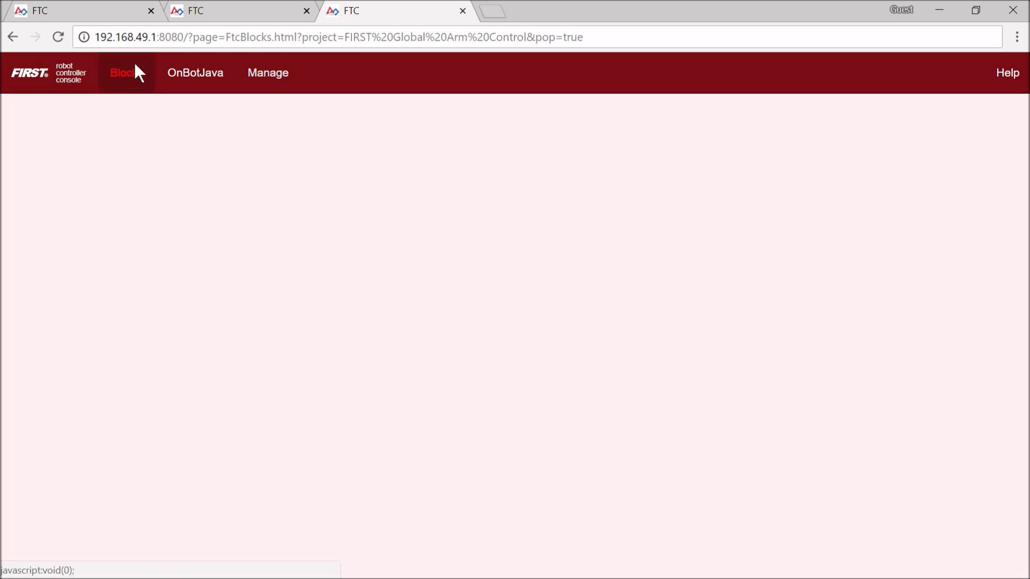
left_click(121, 71)
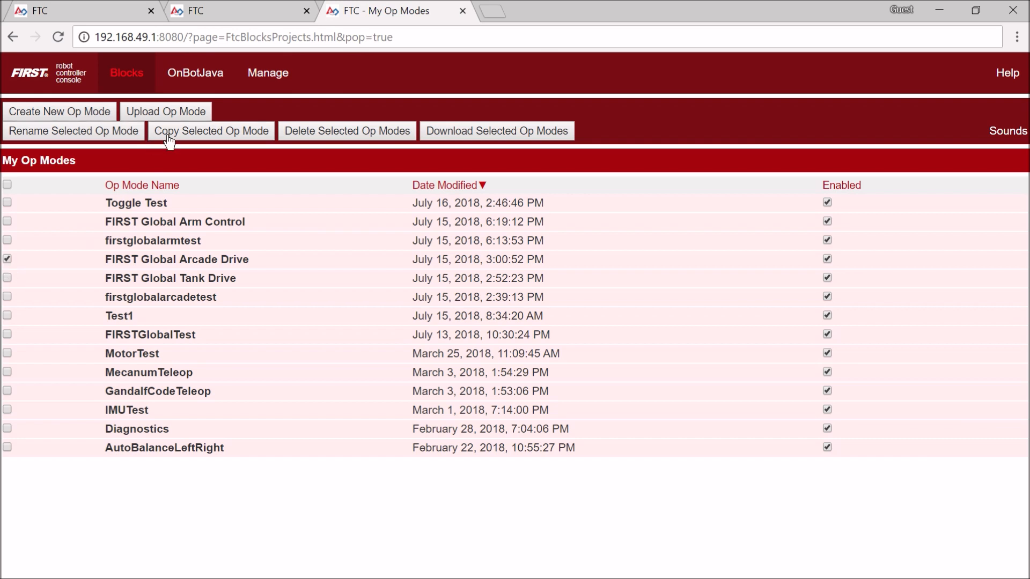
Step: Copy the checked FIRST Global Arcade Drive op mode as 'FIRST Global Demo Program'
left_click(211, 131)
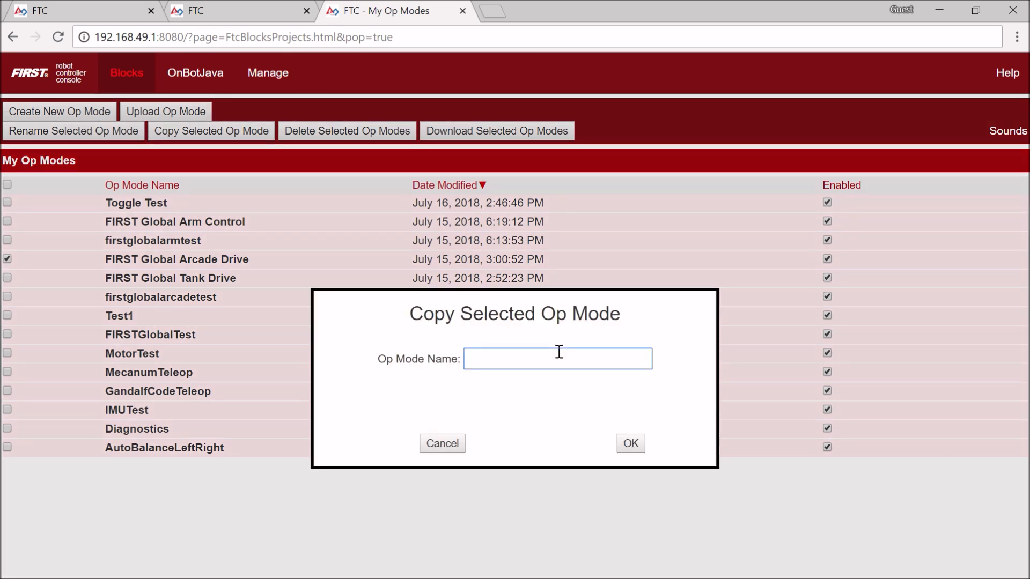
type("FIR")
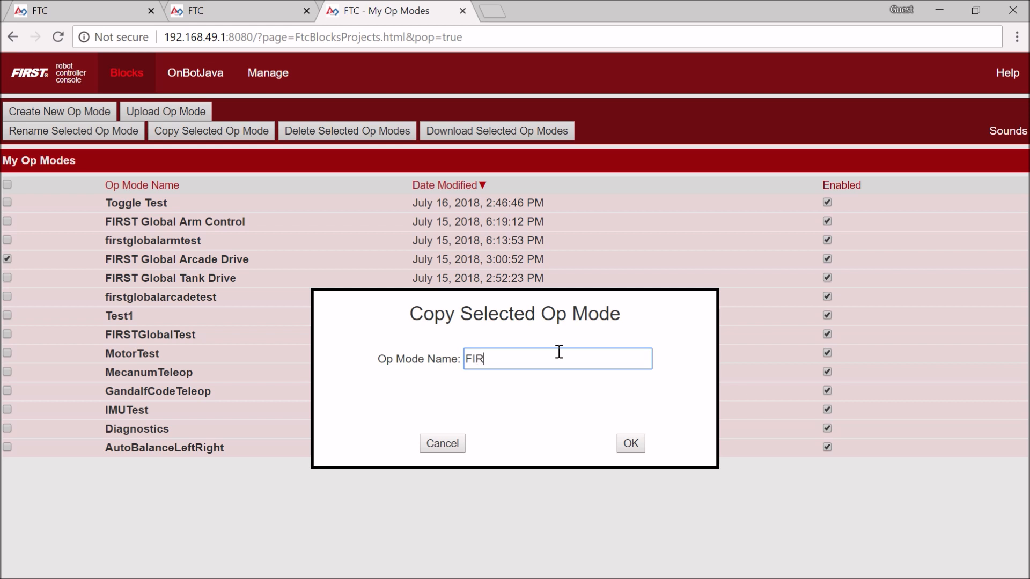
type("ST Global A")
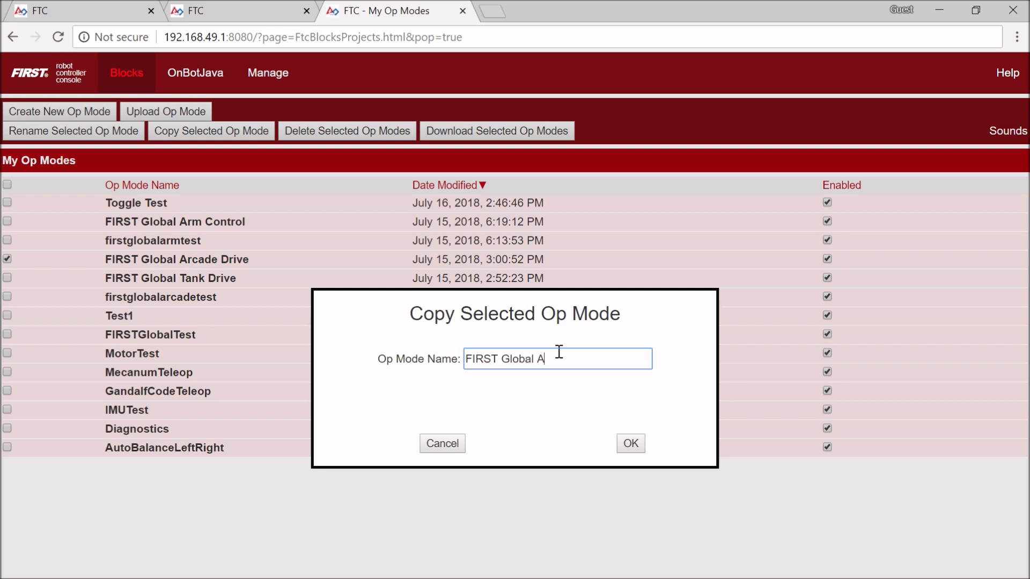
type("Demo")
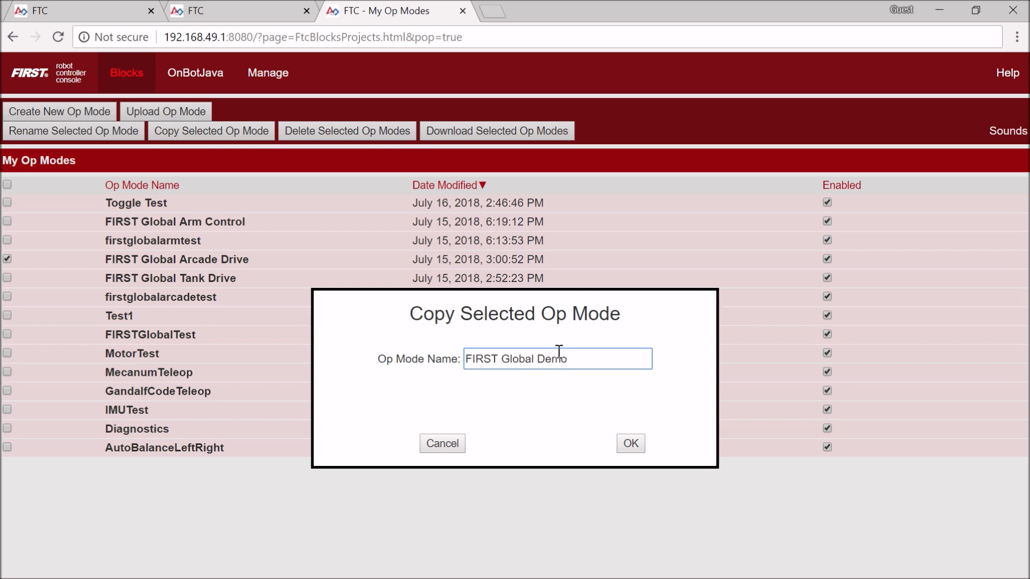
type("Program")
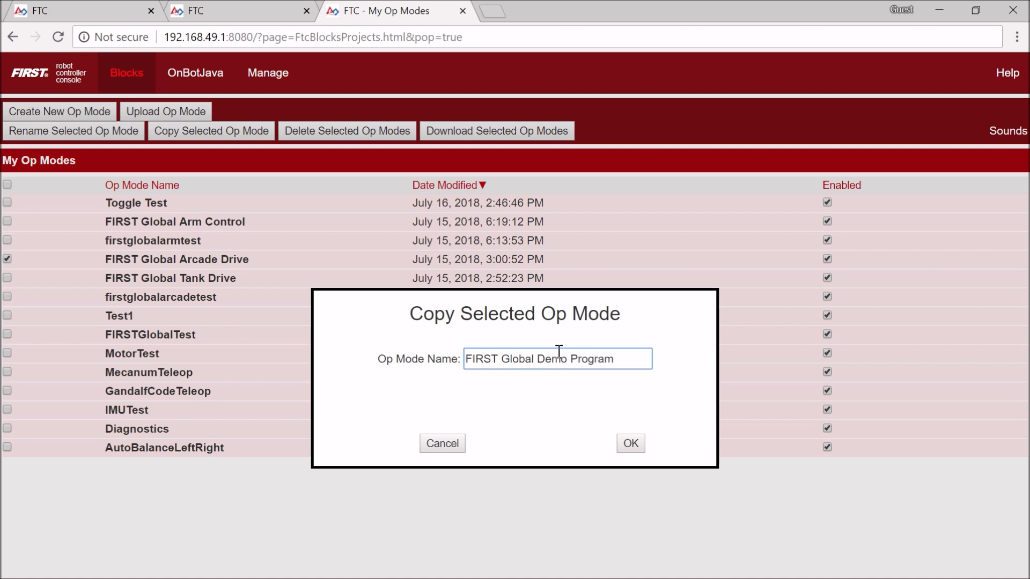
left_click(628, 443)
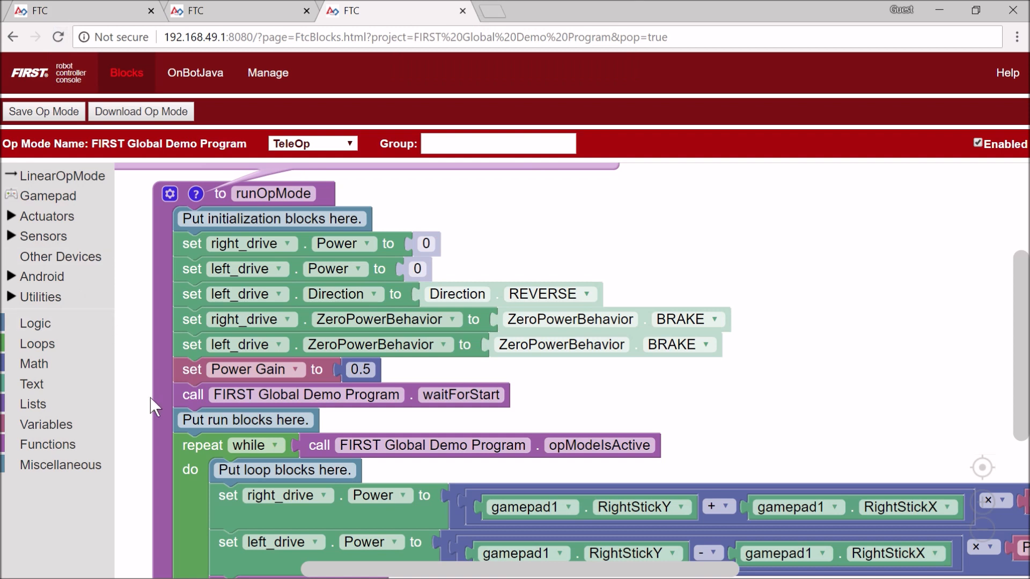
Step: Pull Toggle Test's Servo Position, Last value of B and claw position setup blocks out of runOpMode
left_click(244, 419)
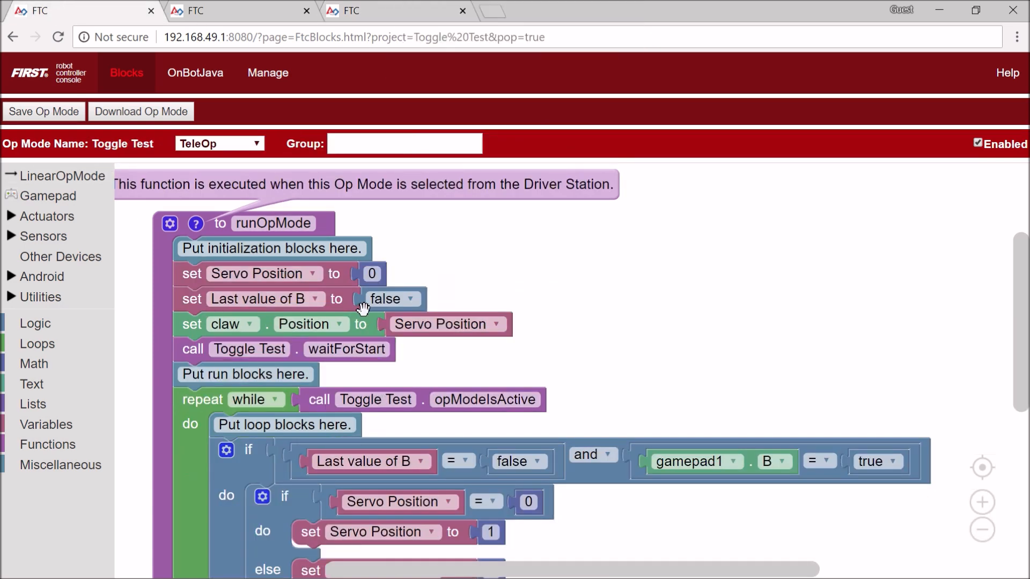
left_click(266, 273)
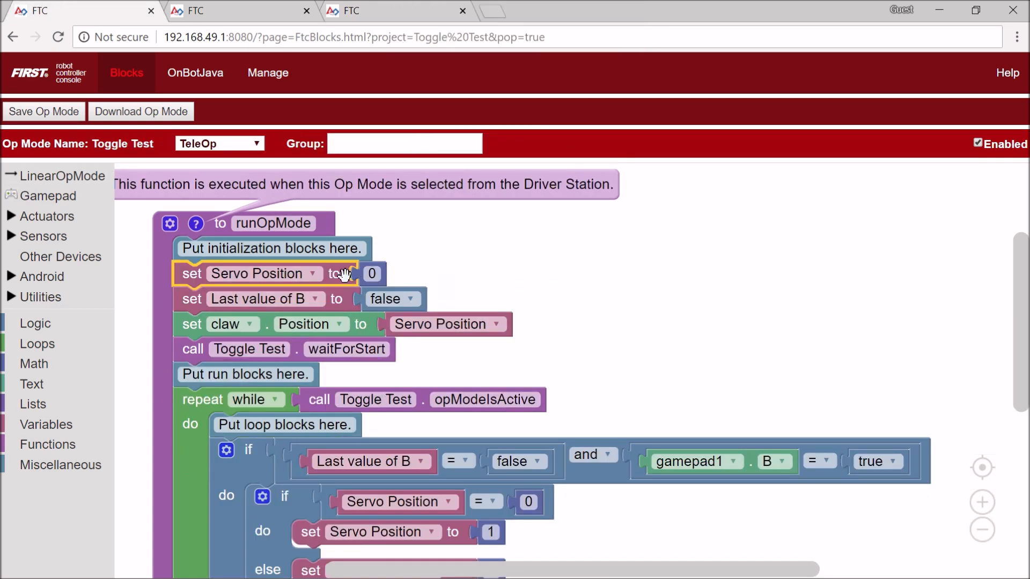
left_click(276, 299)
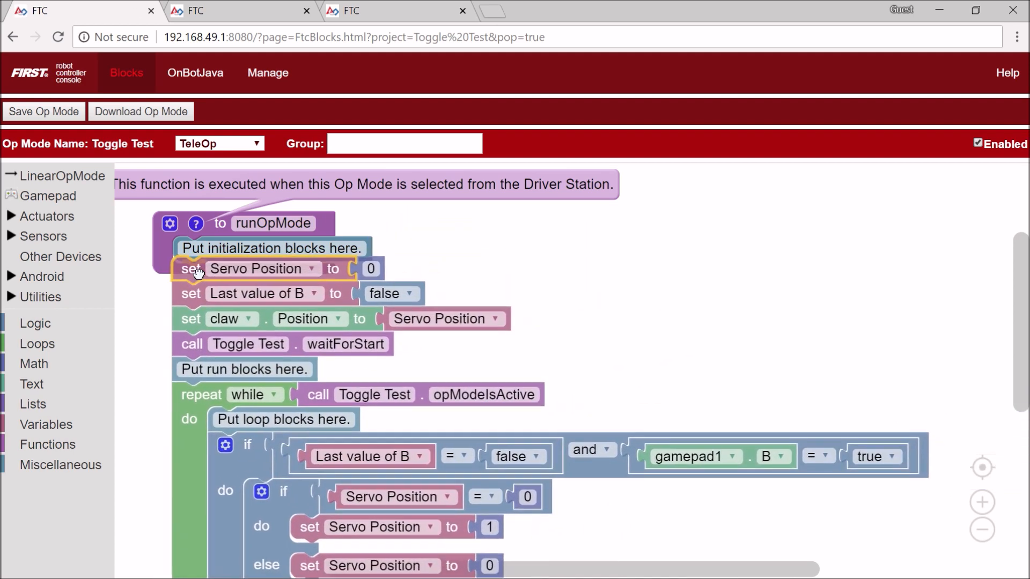
left_click_drag(191, 268, 545, 232)
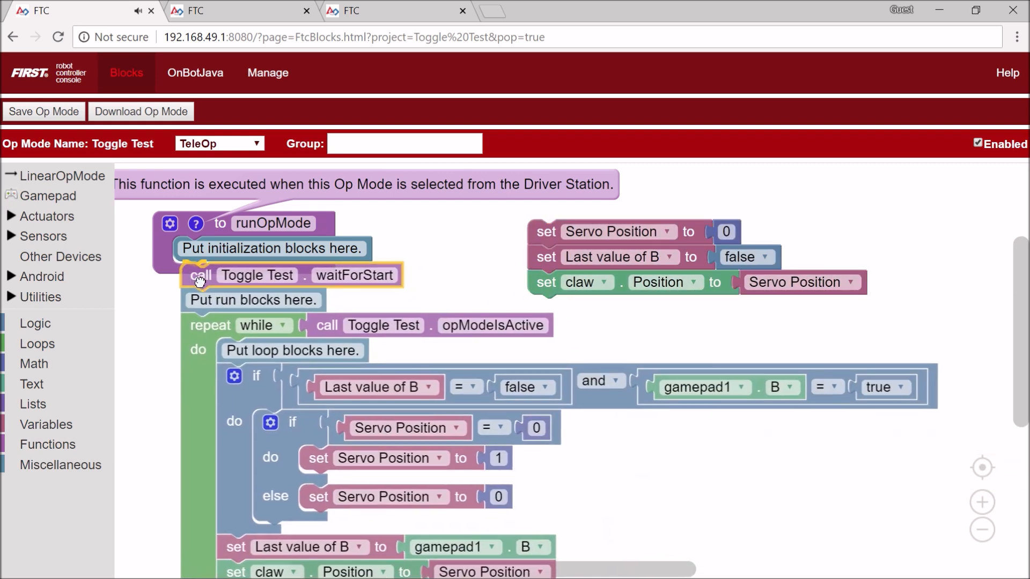
Step: Place an empty function on the workspace to carry the setup blocks into the Demo Program
left_click(48, 444)
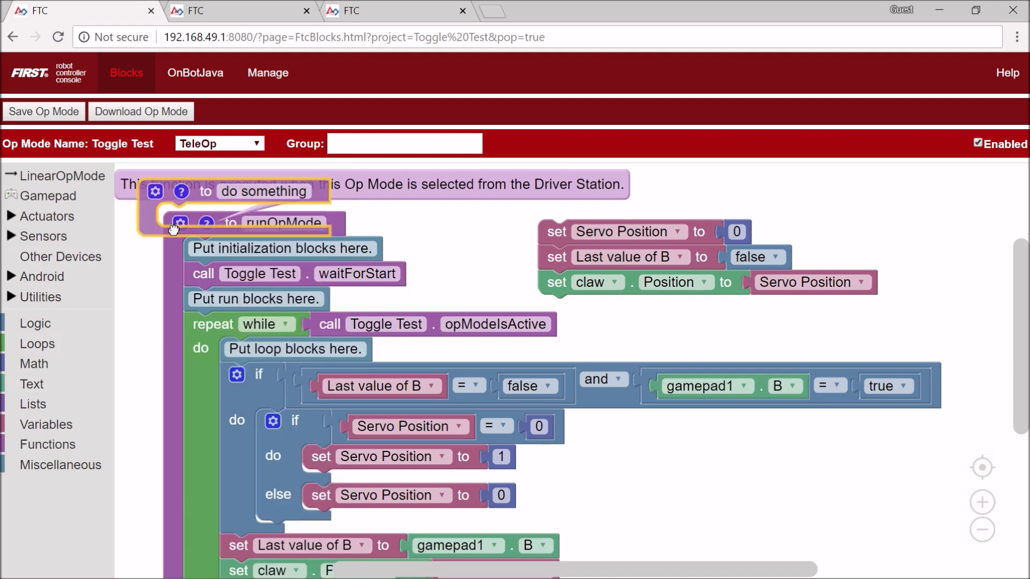
left_click_drag(180, 191, 504, 215)
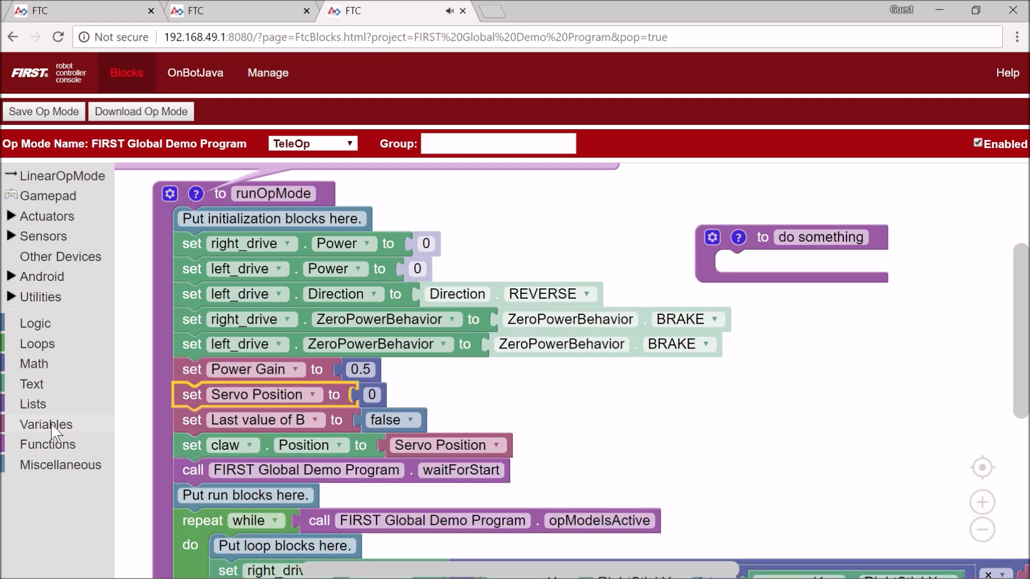
left_click(46, 425)
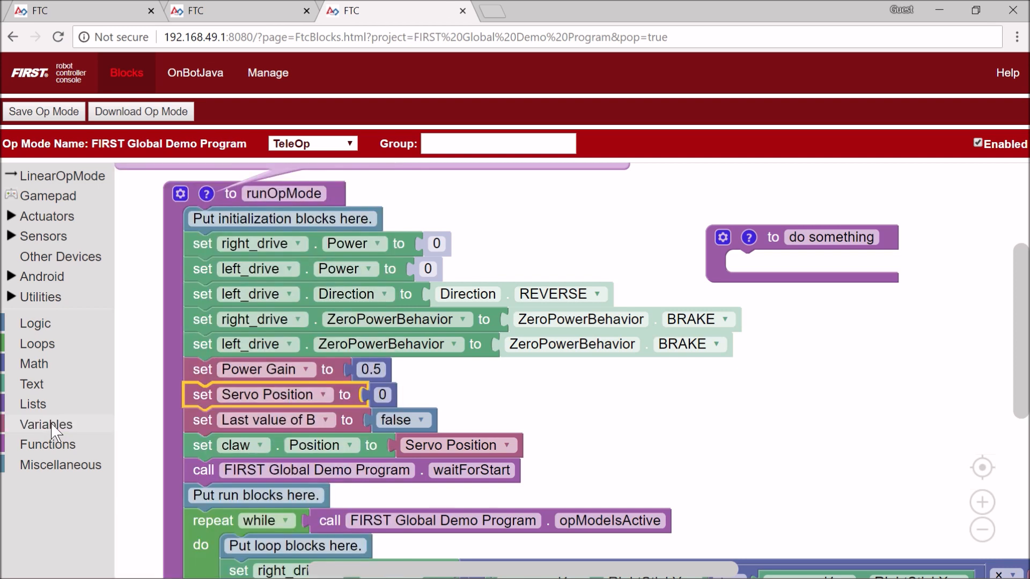
mouse_move(376, 441)
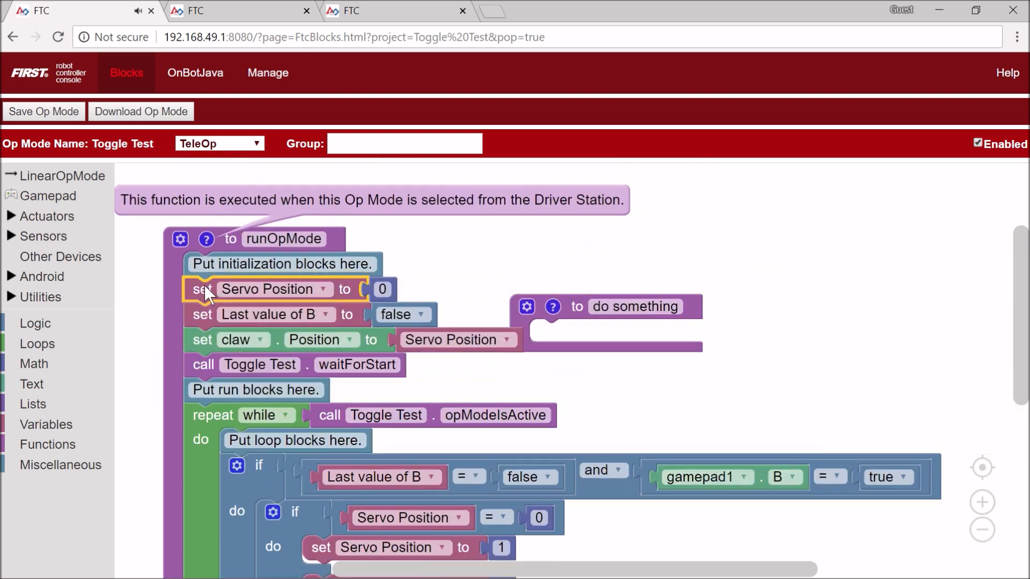
Step: Place the B-button claw toggle logic in the Demo Program loop, then switch to FIRST Global Arm Control
scroll("down", 3)
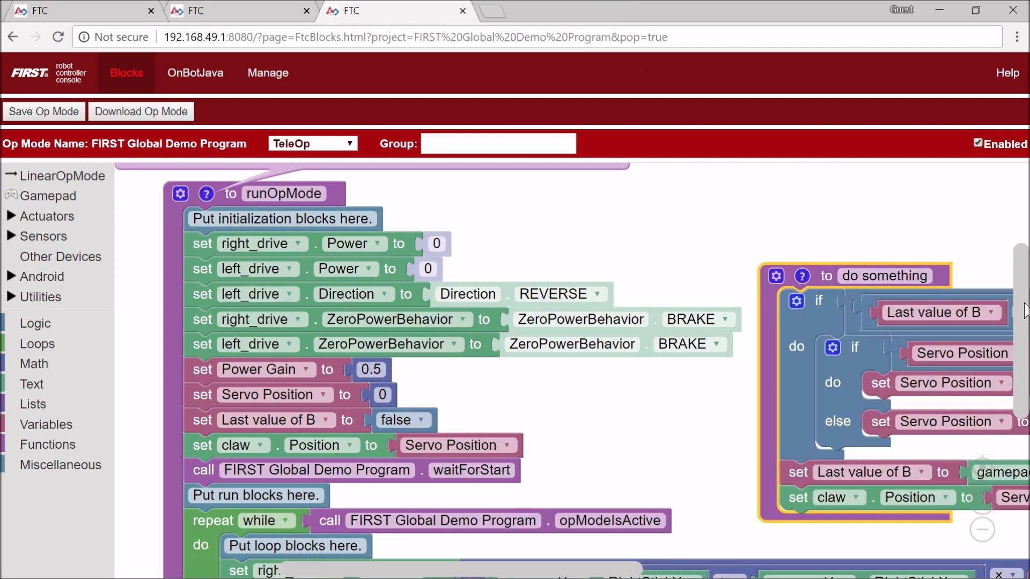
scroll("down", 3)
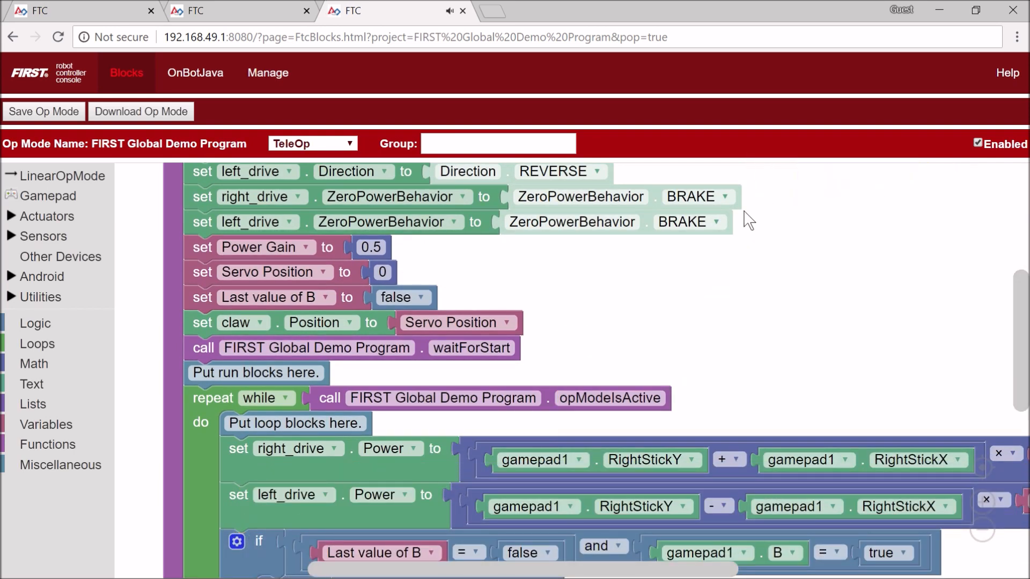
left_click(239, 11)
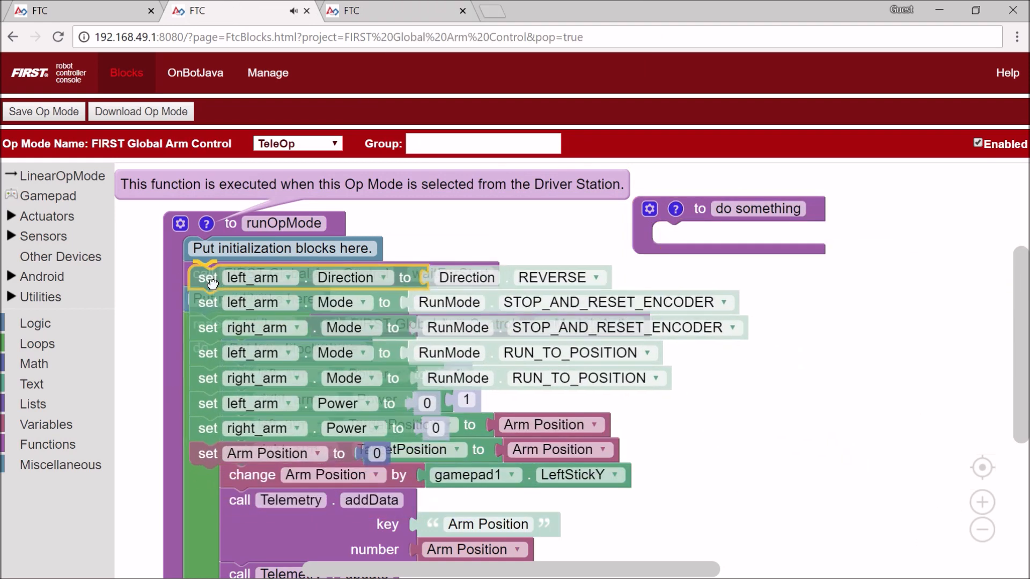
scroll("down", 3)
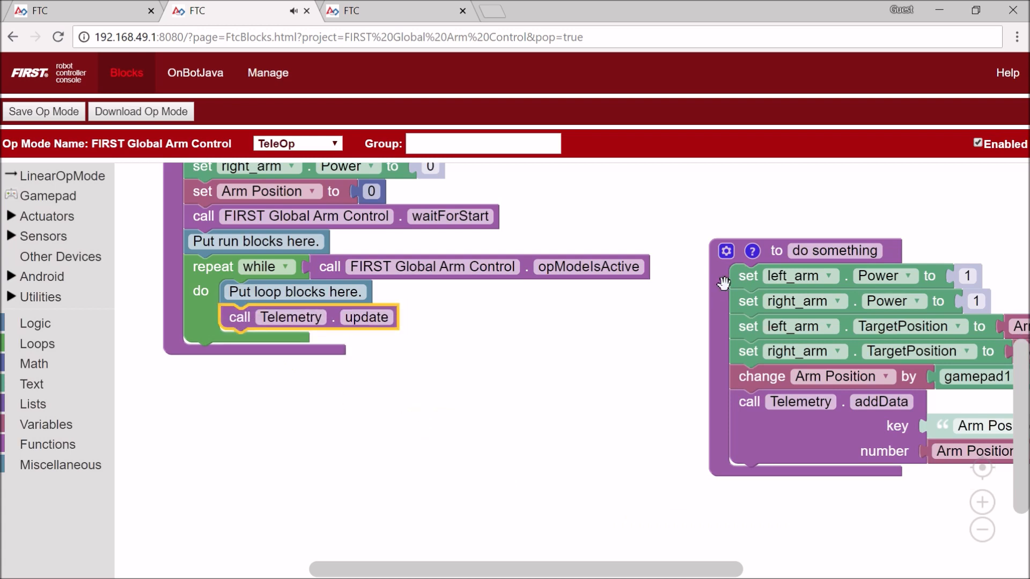
left_click(352, 10)
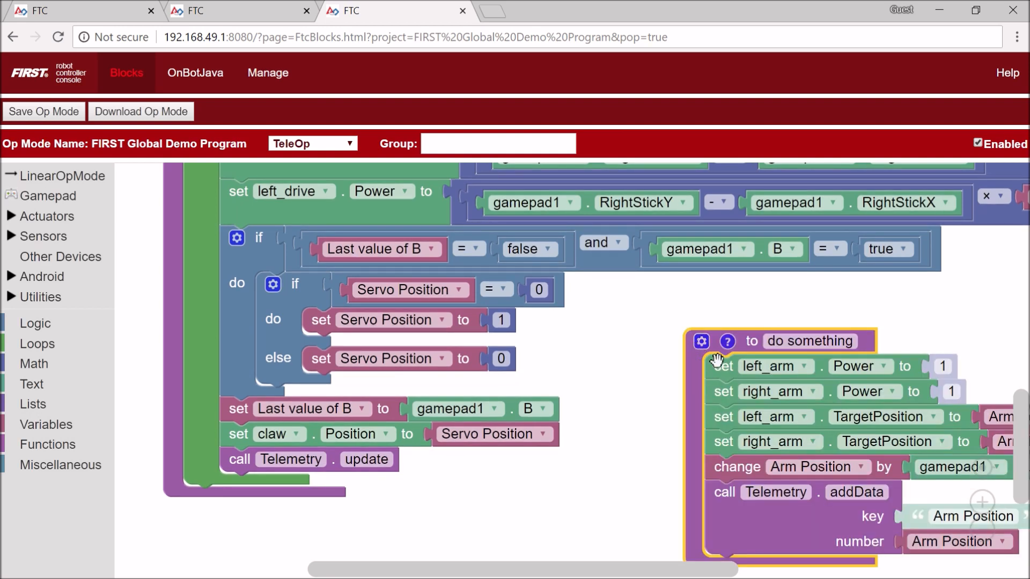
left_click_drag(718, 360, 299, 489)
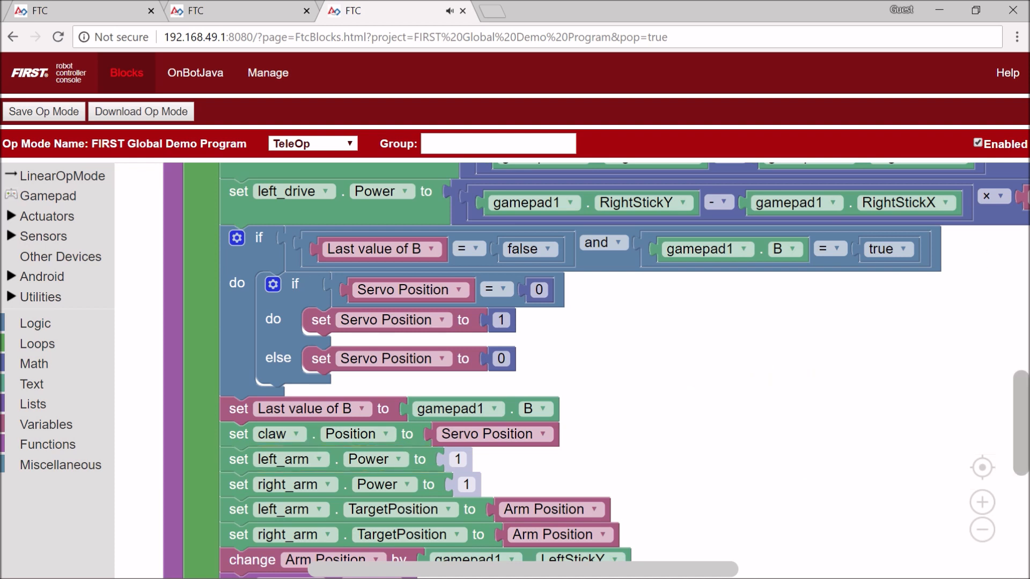
scroll("down", 3)
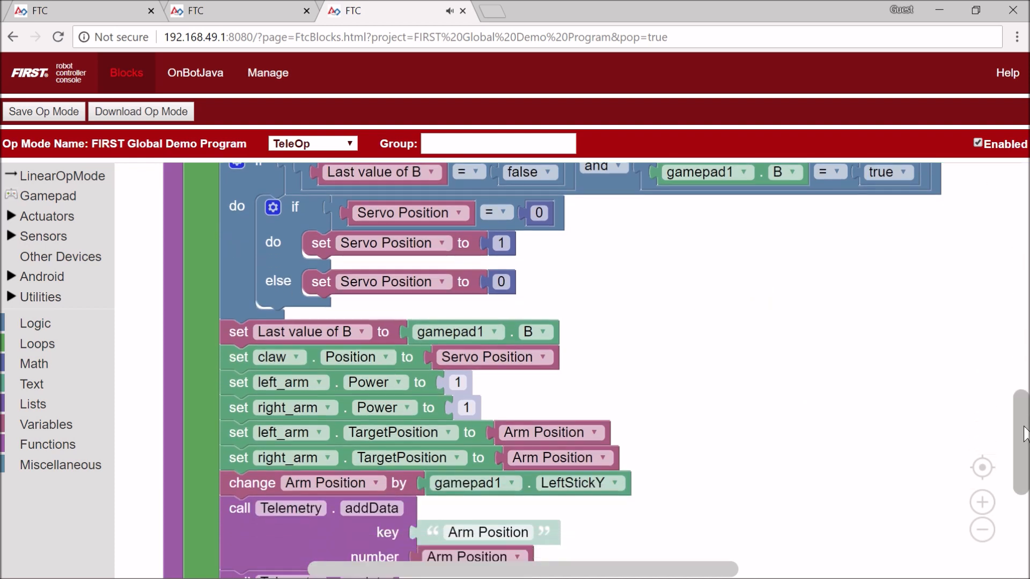
scroll("down", 3)
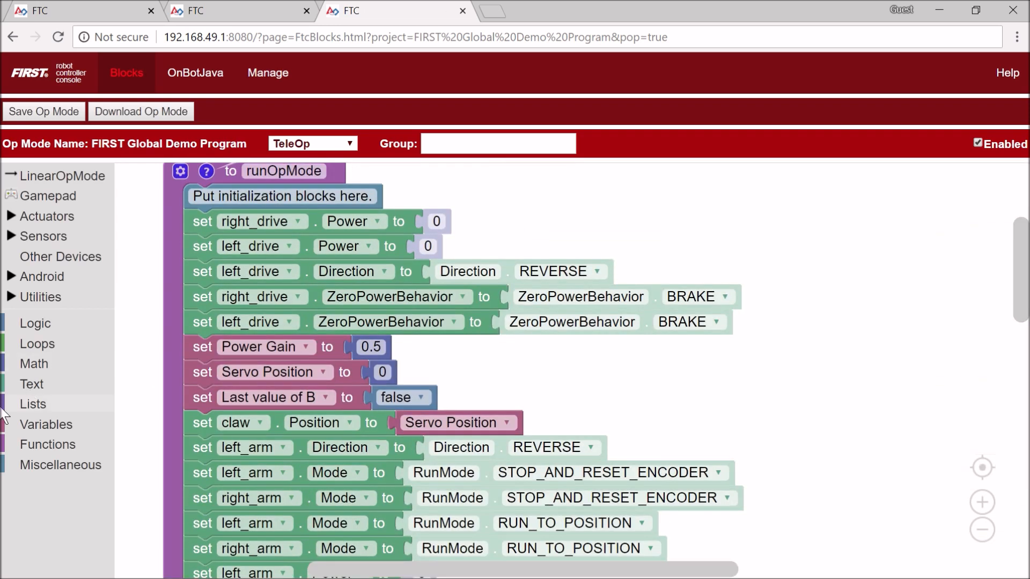
left_click(46, 425)
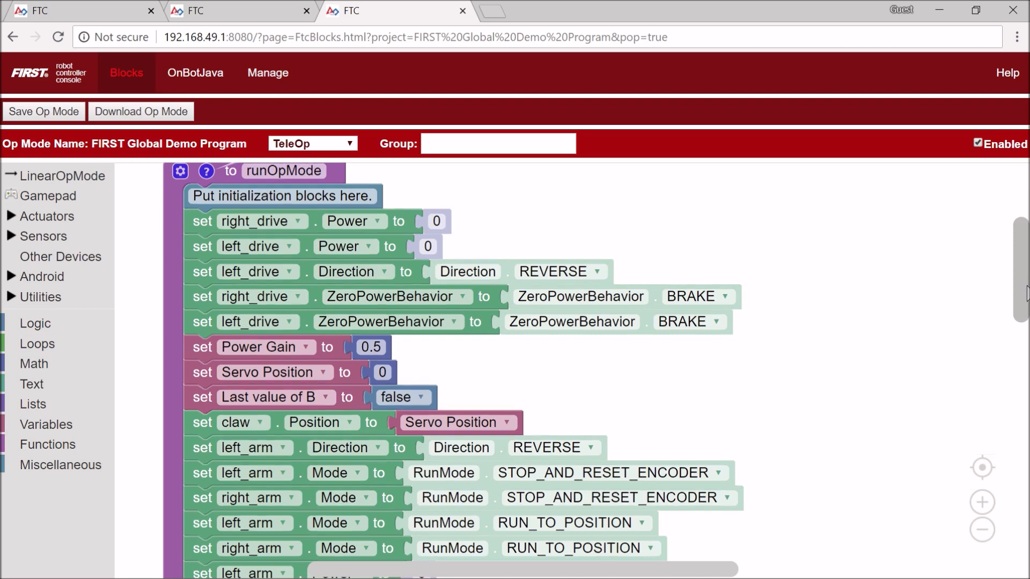
scroll("down", 3)
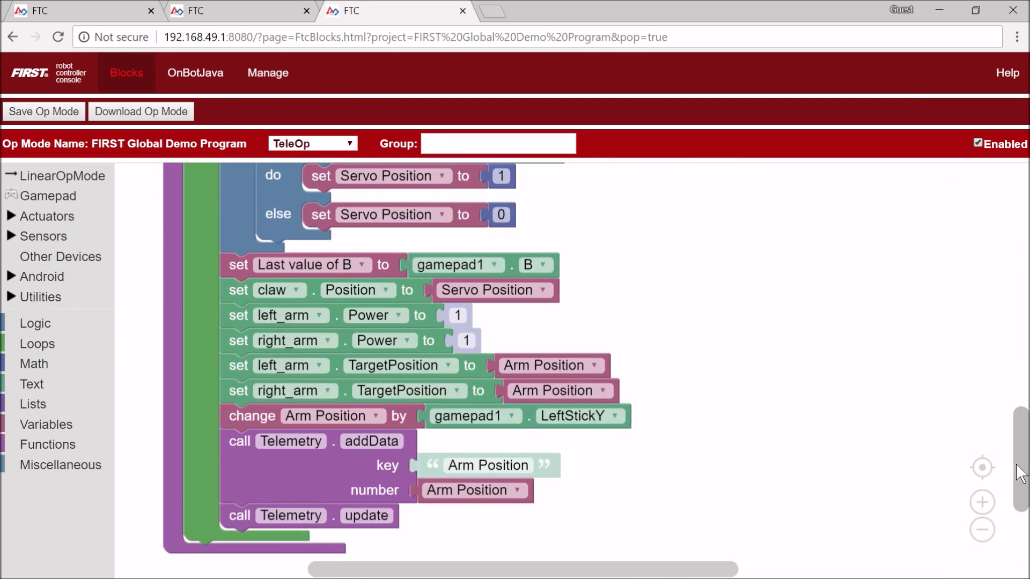
left_click(47, 424)
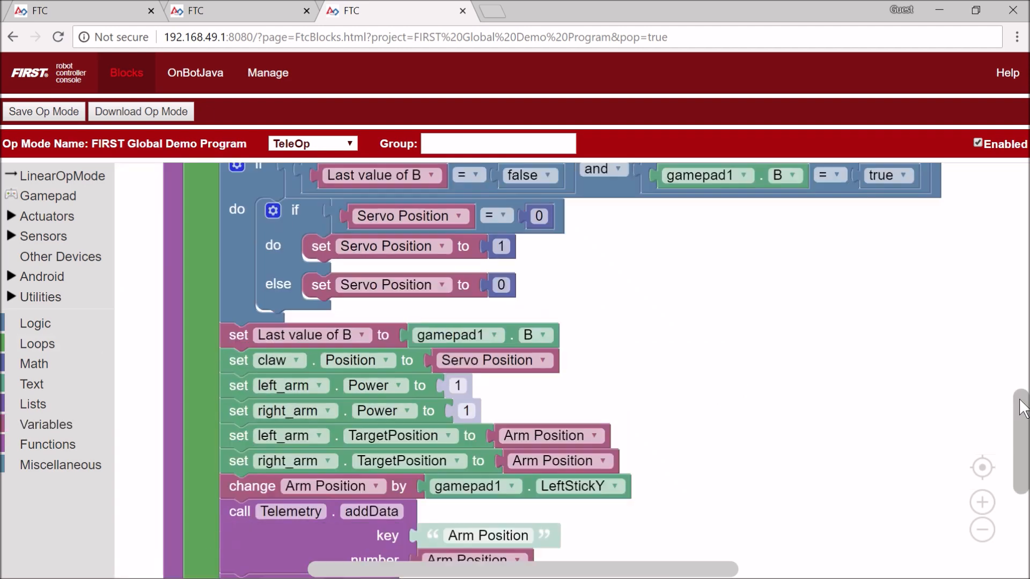
scroll("down", 3)
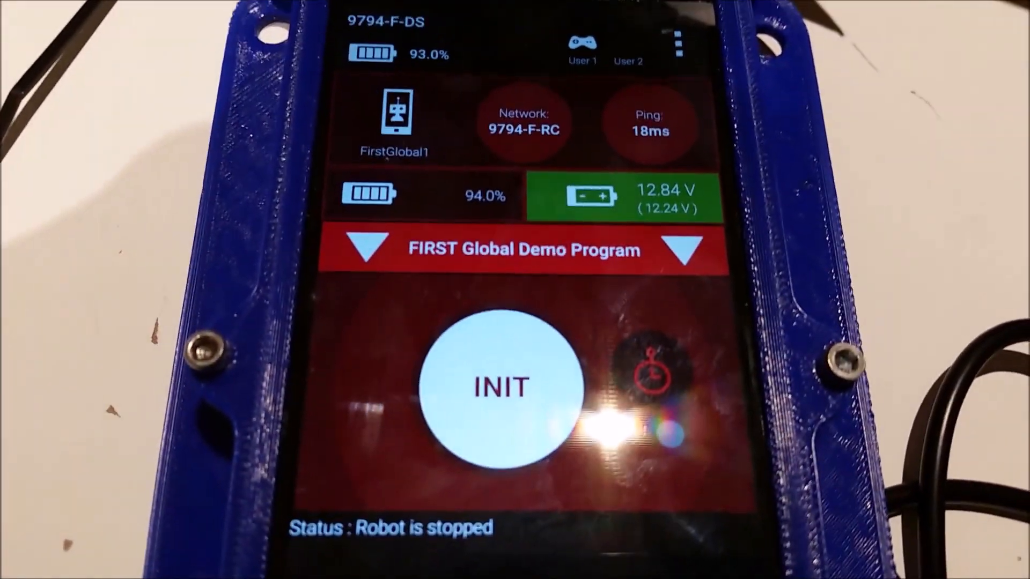
Step: Initialize FIRST Global Demo Program on the Driver Station phone
left_click(501, 386)
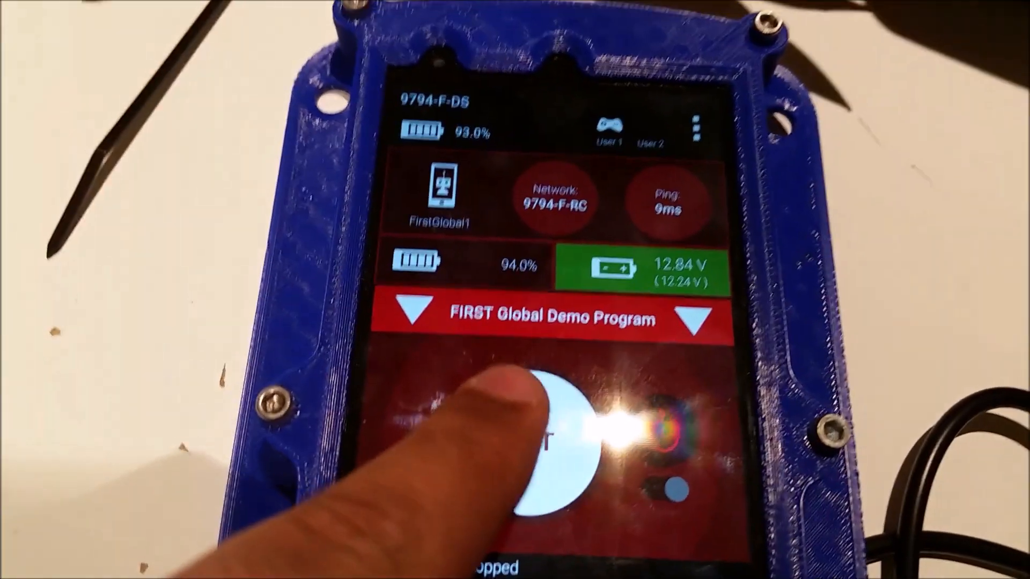
left_click(551, 440)
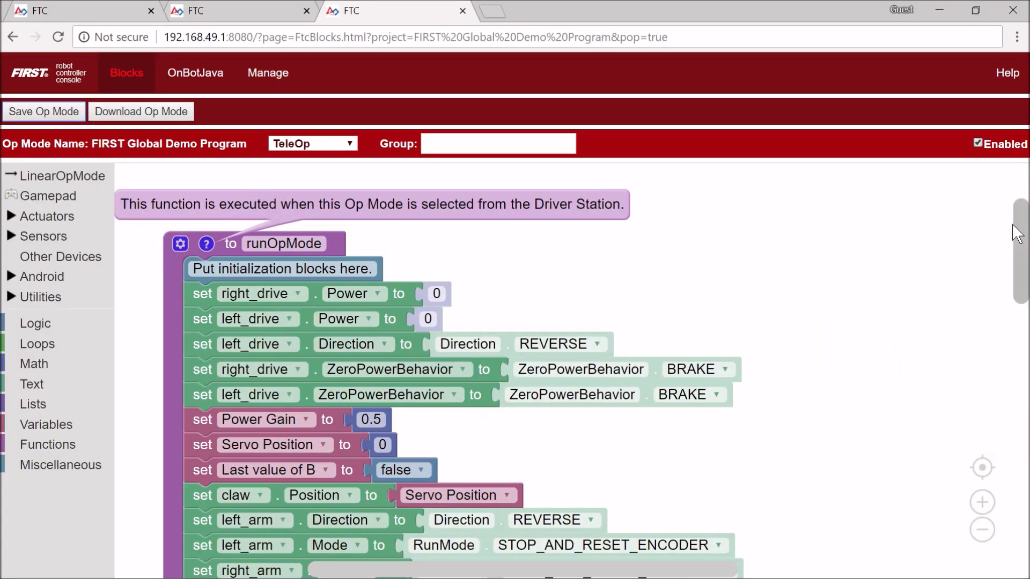
scroll("down", 3)
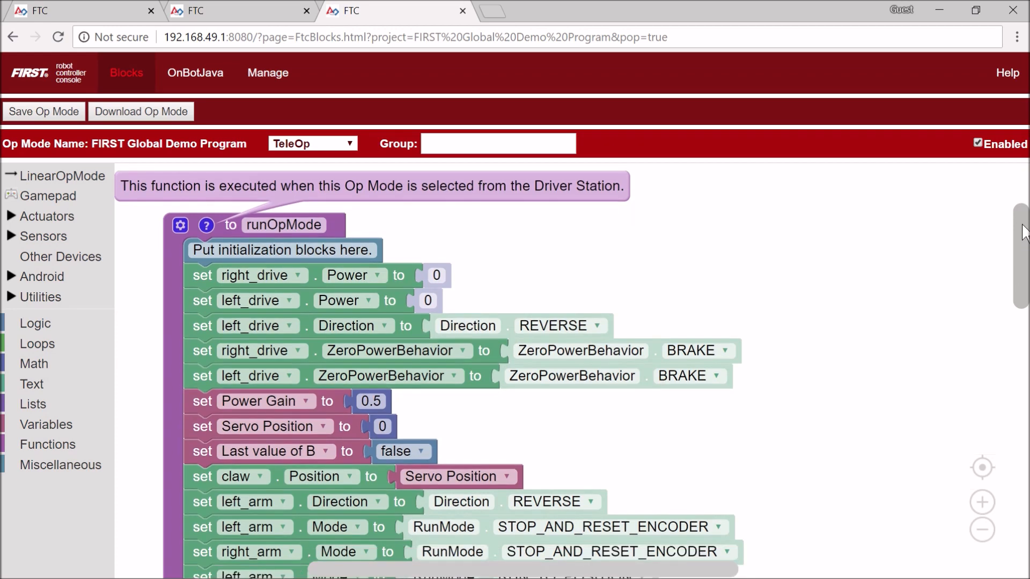
scroll("down", 3)
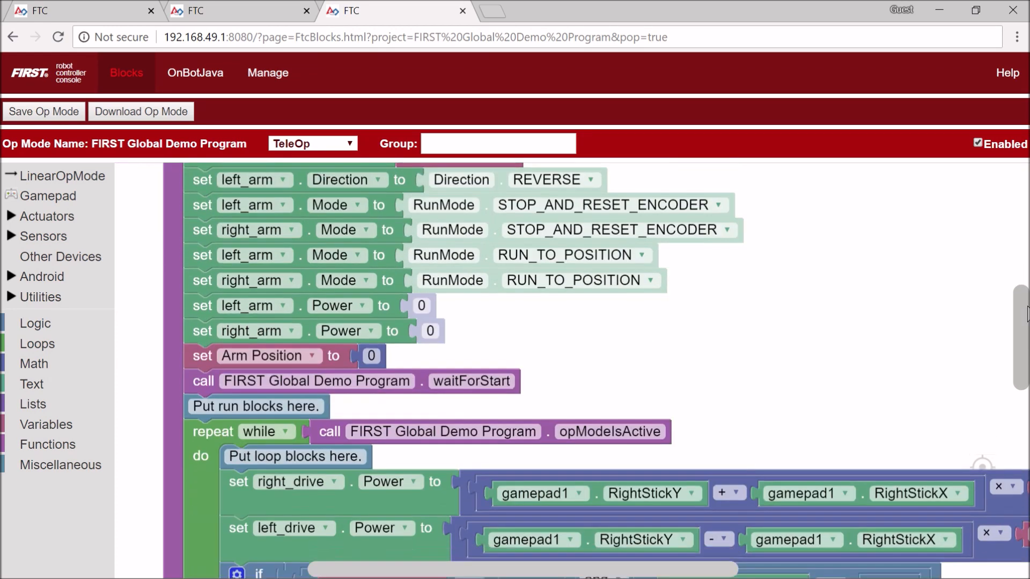
scroll("down", 3)
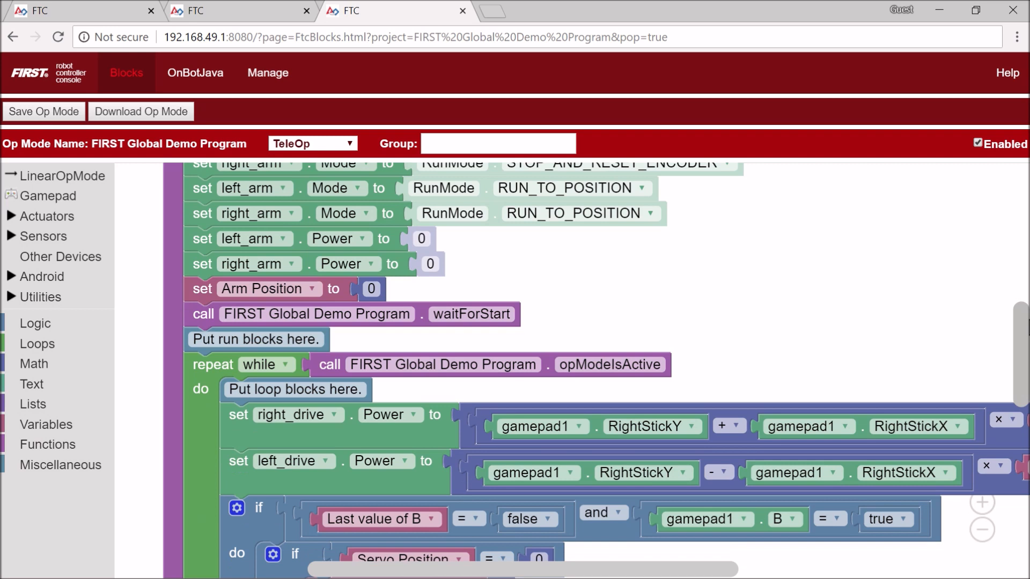
scroll("down", 3)
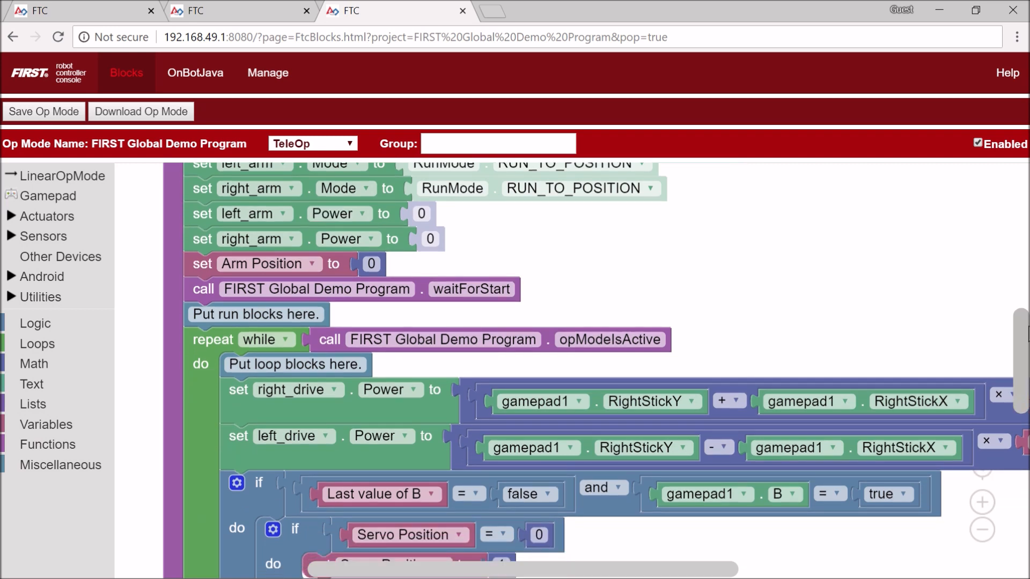
scroll("down", 3)
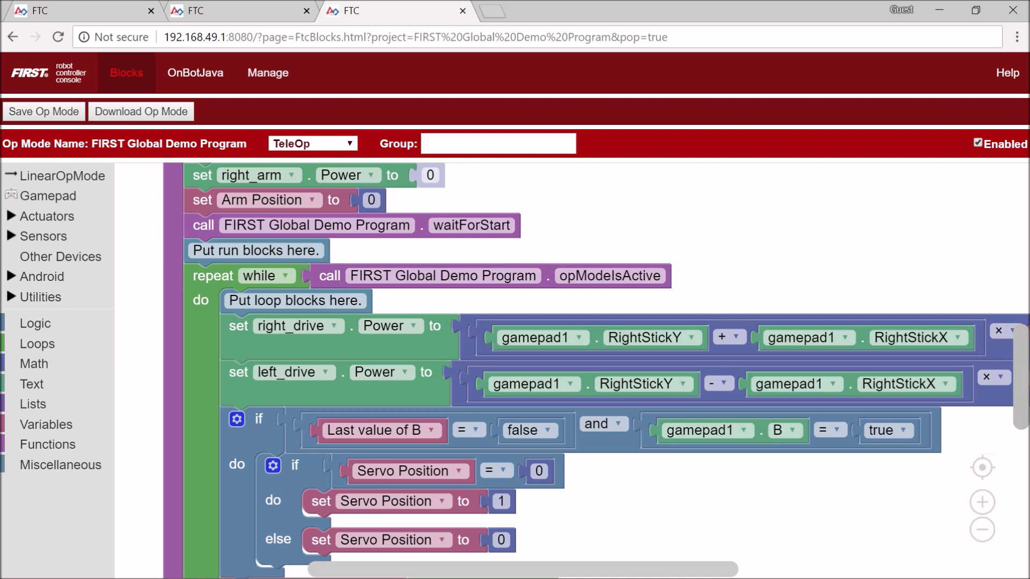
scroll("down", 3)
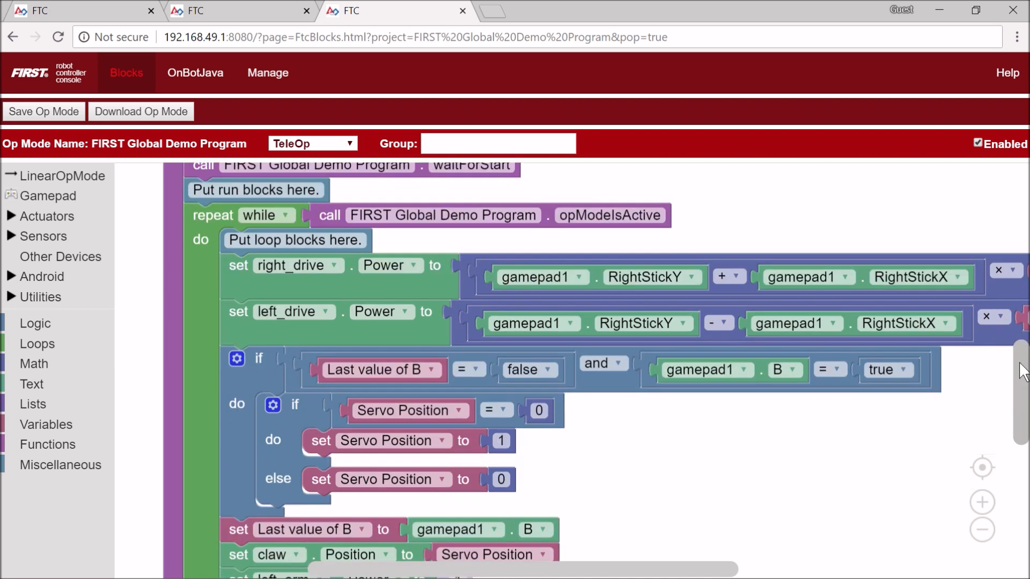
scroll("down", 3)
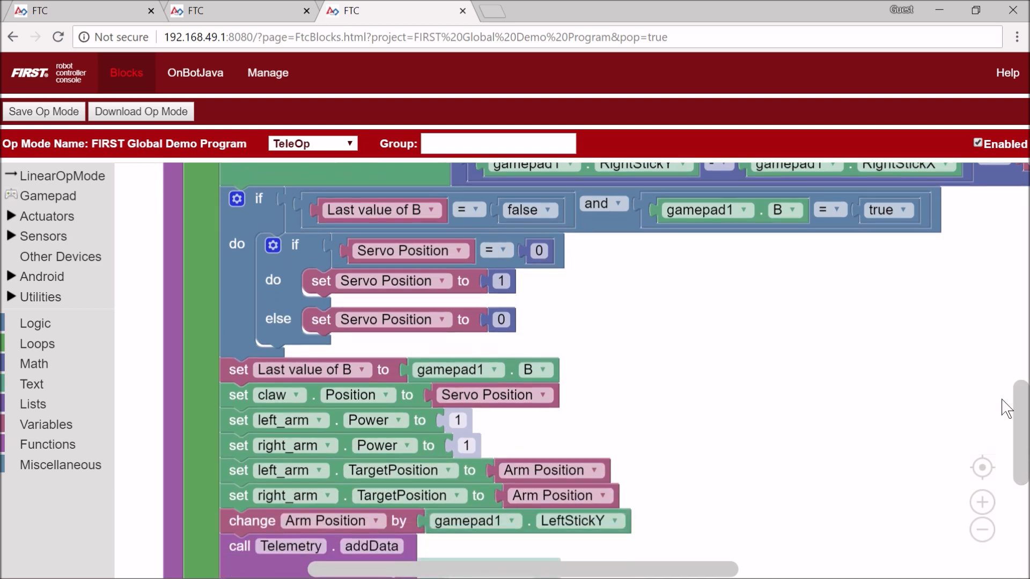
scroll("down", 3)
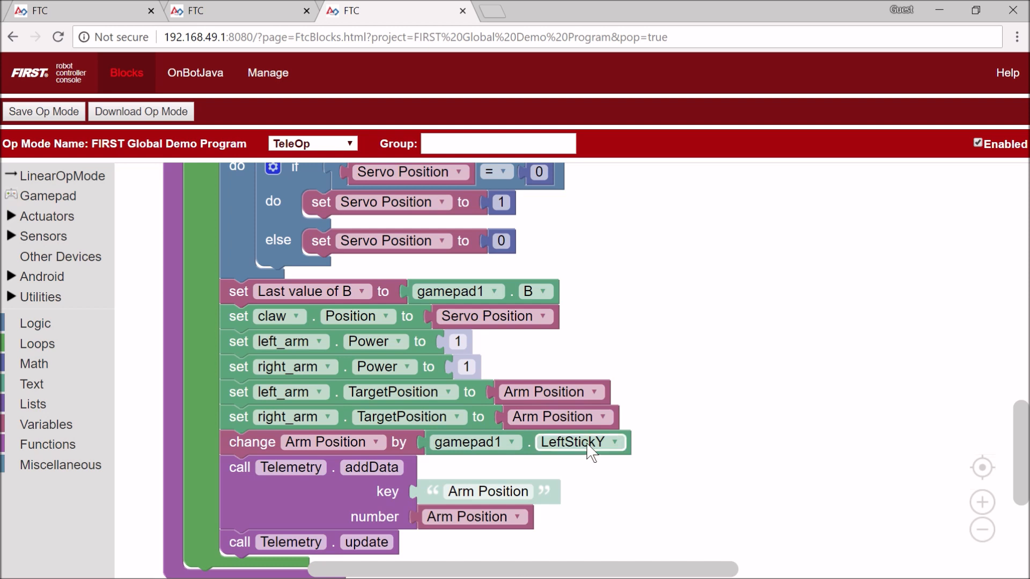
Step: Set the 'change Arm Position by' block to read LeftStickY from gamepad2
left_click(468, 440)
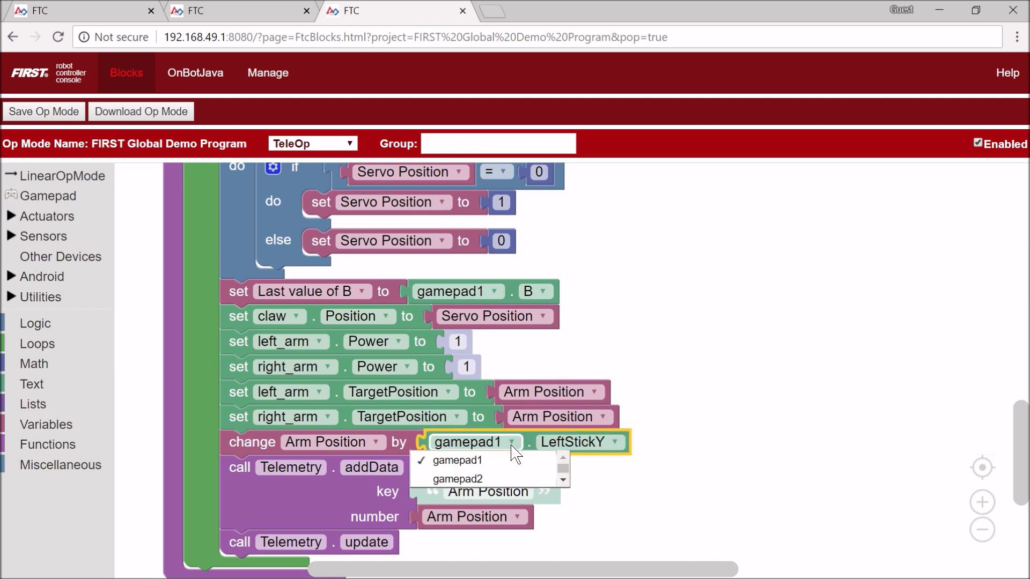
left_click(458, 478)
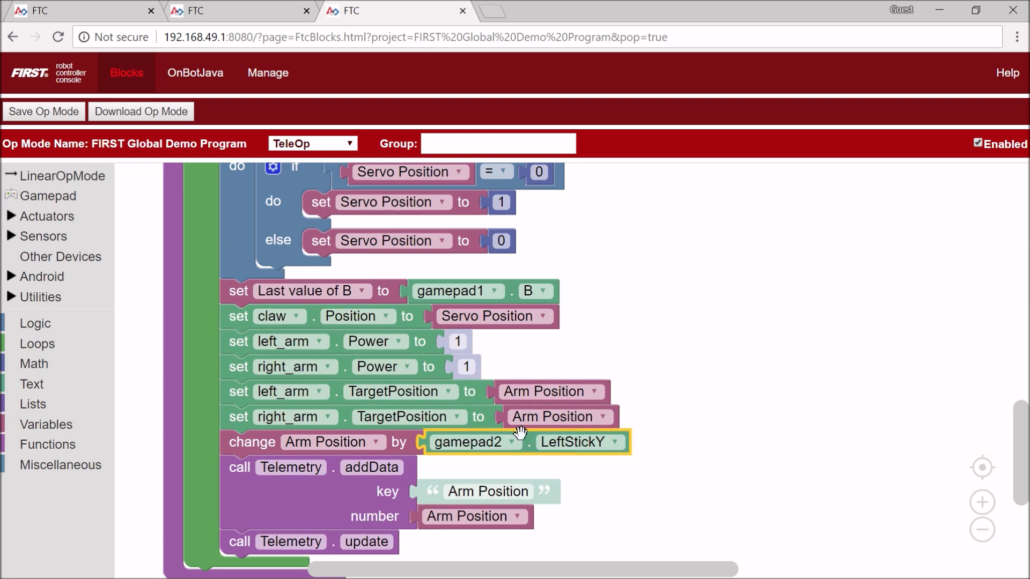
mouse_move(876, 396)
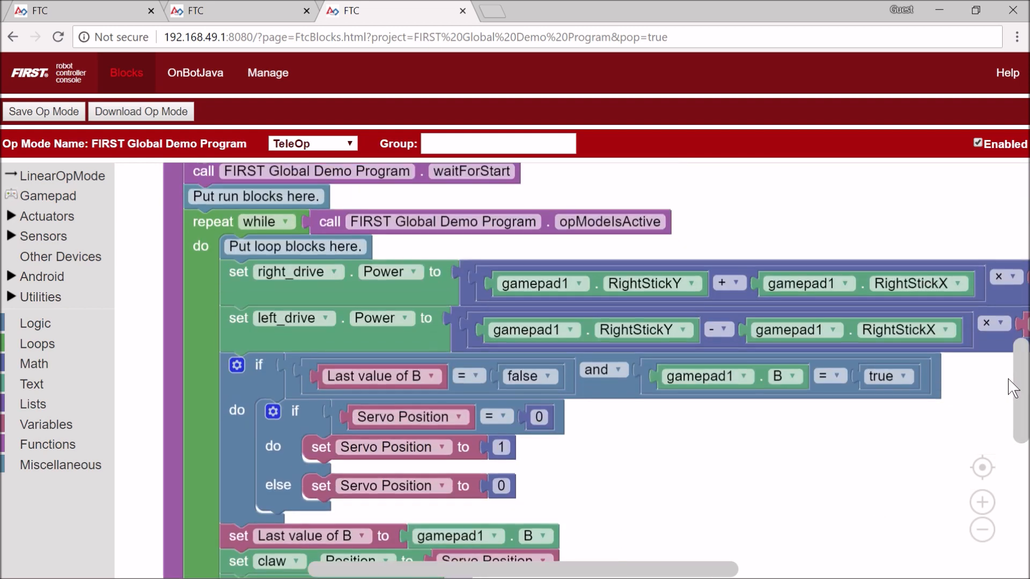
Step: Switch the claw toggle's B-button condition and Last value of B to gamepad2
scroll("down", 3)
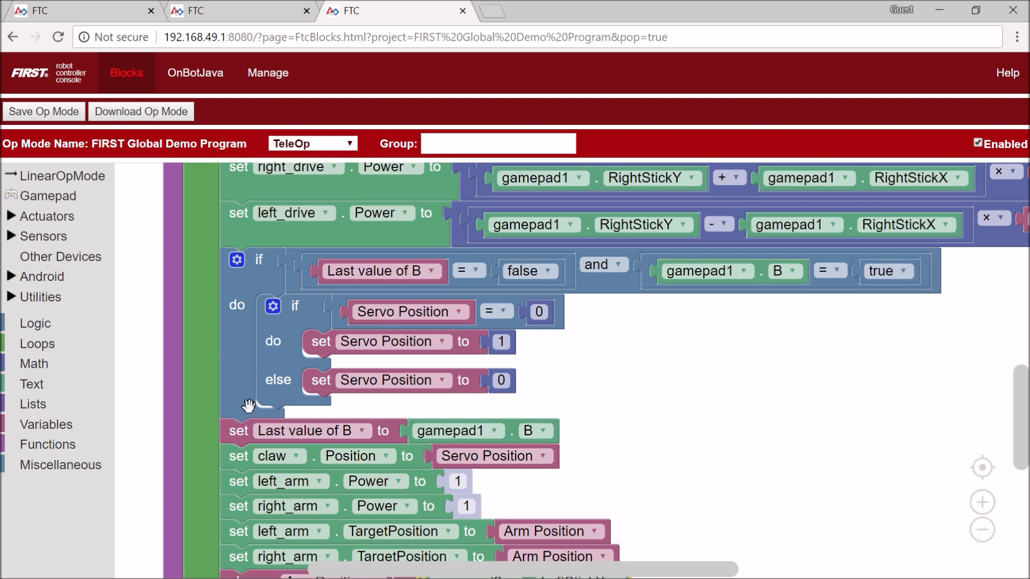
mouse_move(683, 275)
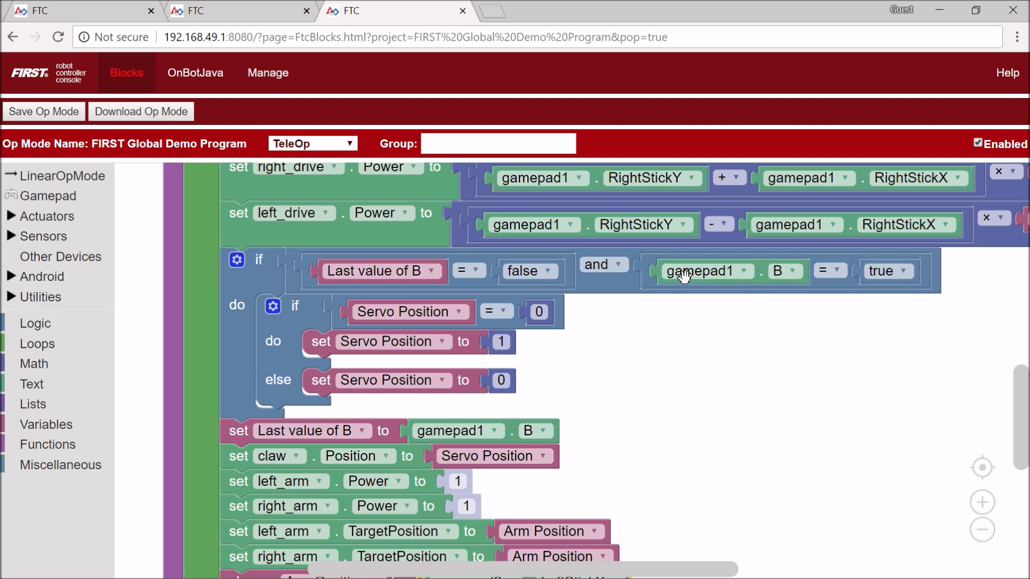
left_click(729, 270)
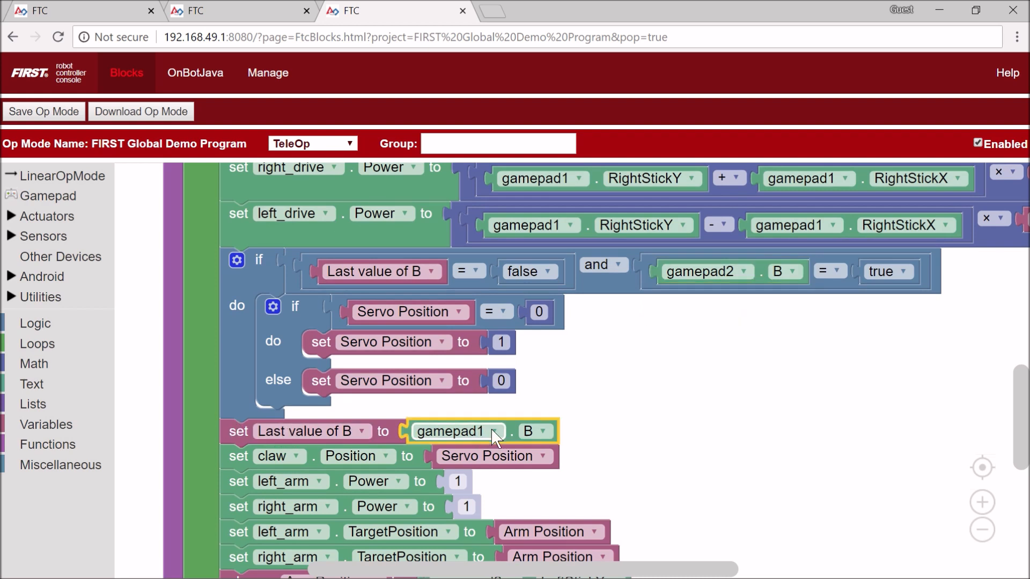
left_click(458, 431)
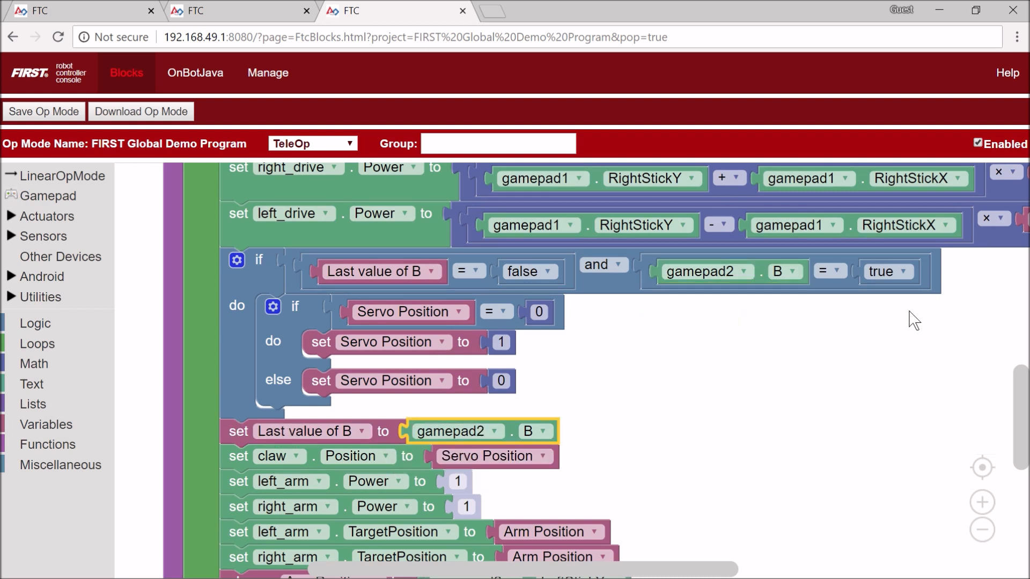
mouse_move(985, 337)
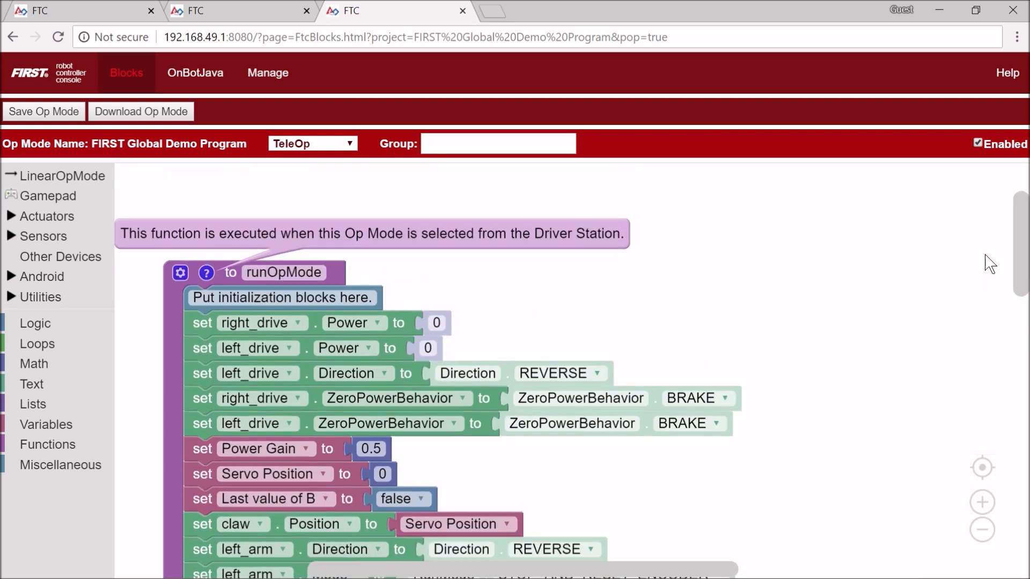
scroll("down", 3)
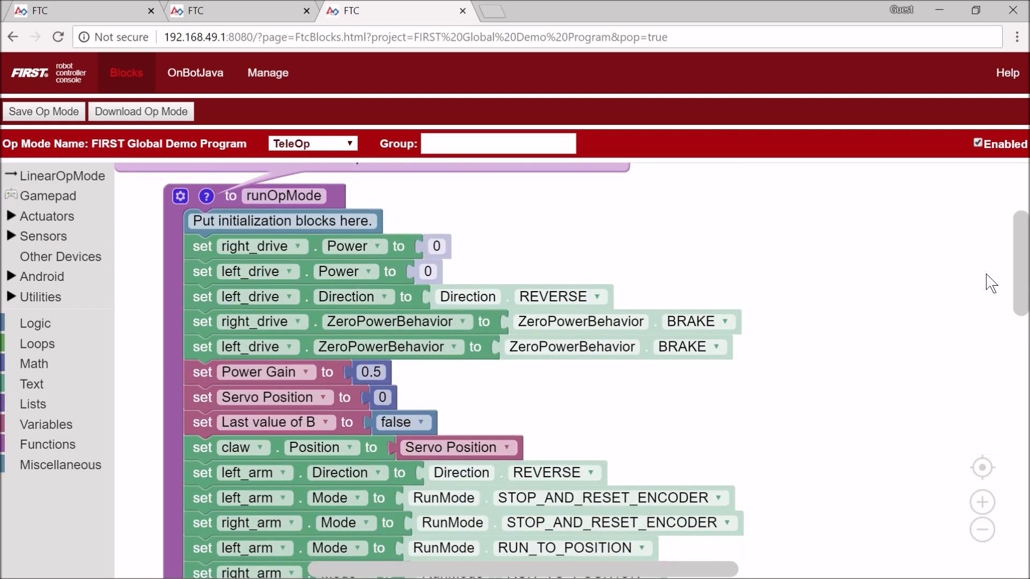
mouse_move(987, 262)
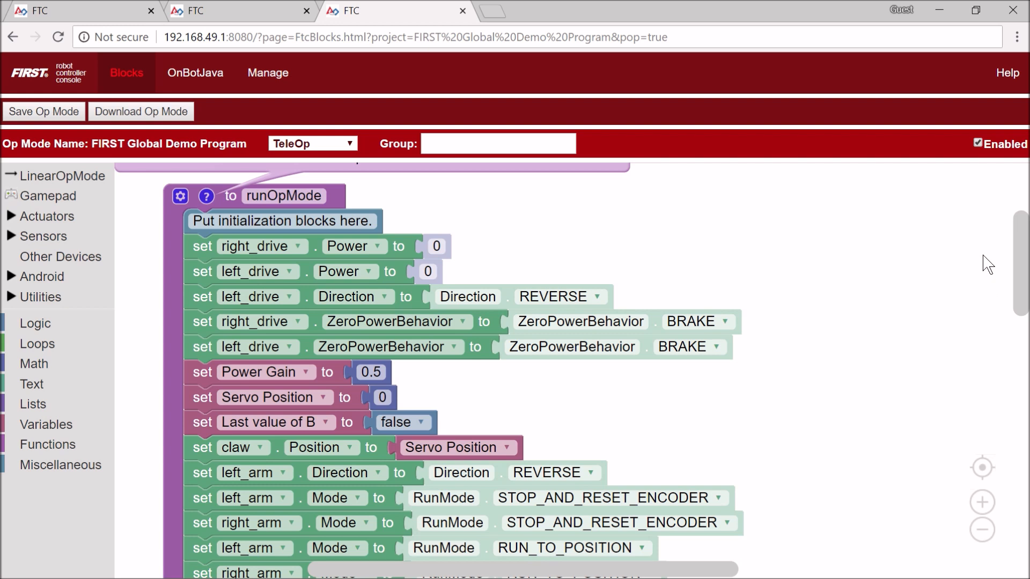